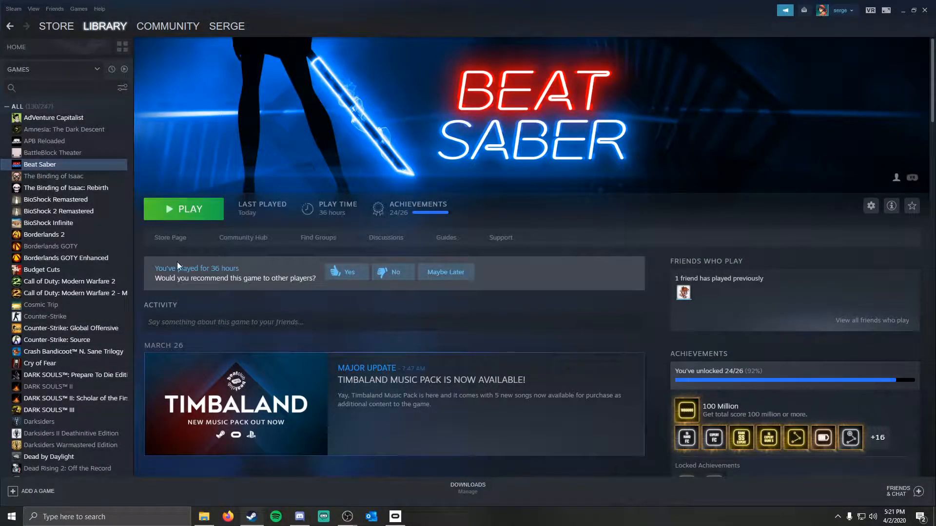
# Reach Beat Saber's launch options through Properties and enter '-vrmode oculus'
pyautogui.rightClick(40, 164)
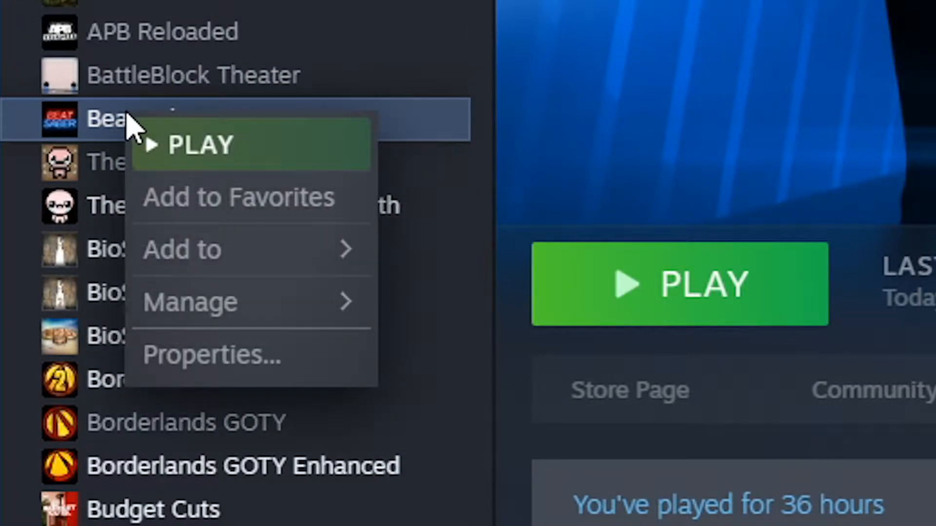
pyautogui.click(210, 354)
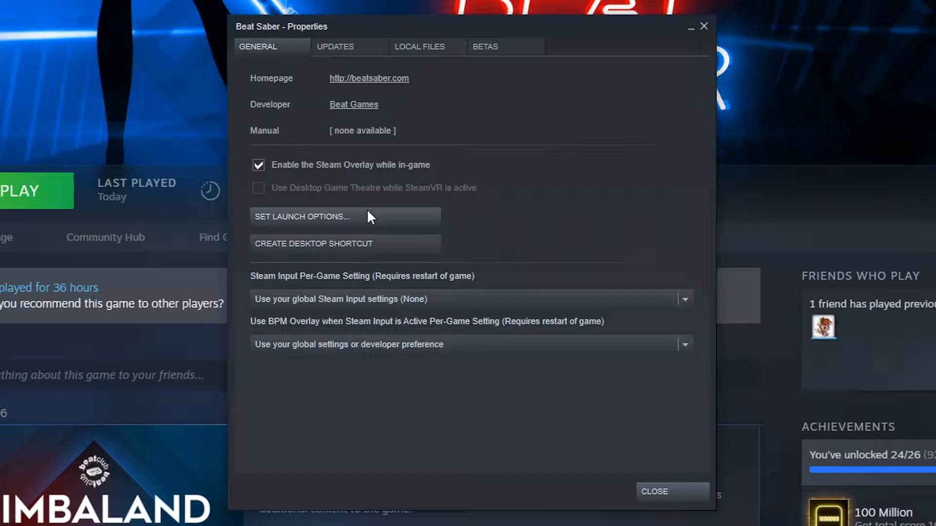
pyautogui.click(301, 216)
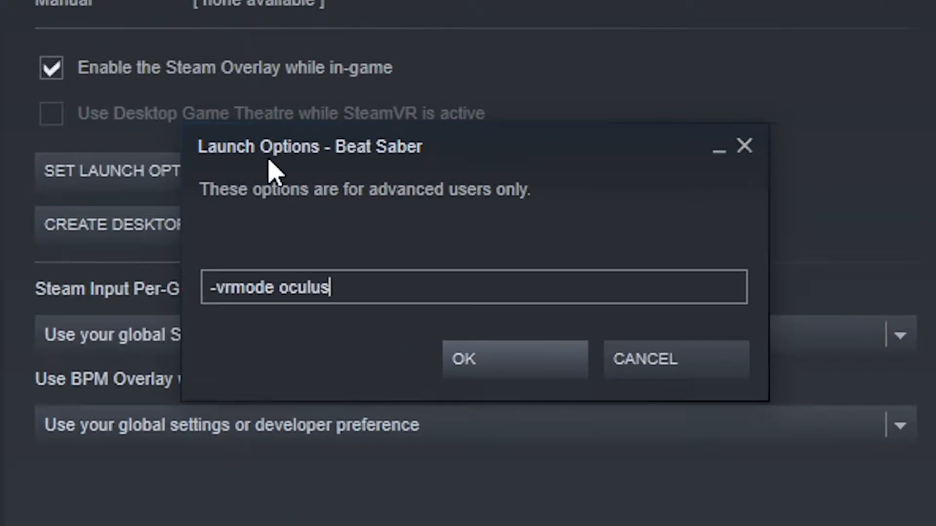